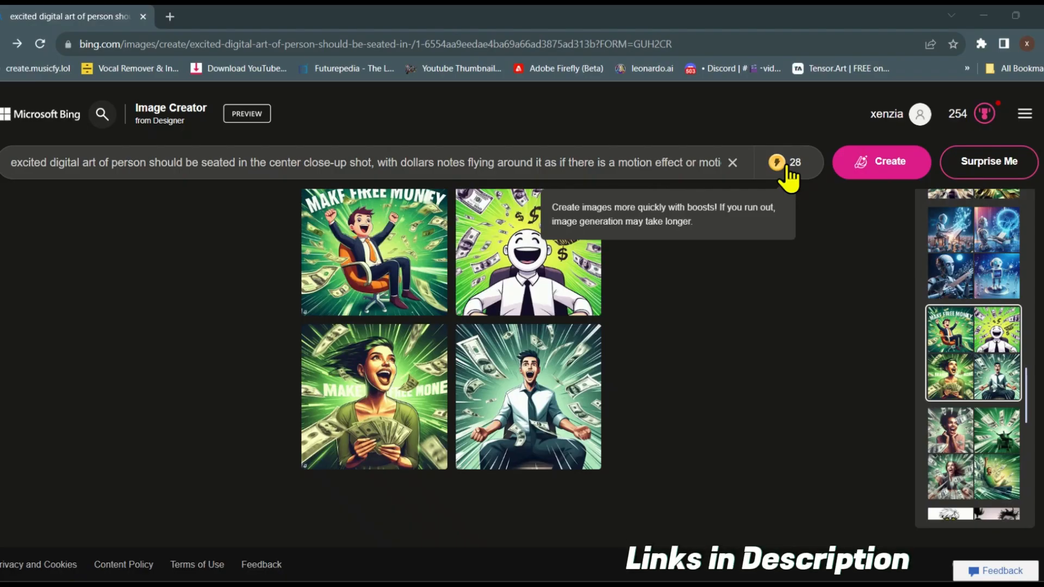
mouse_move(564, 506)
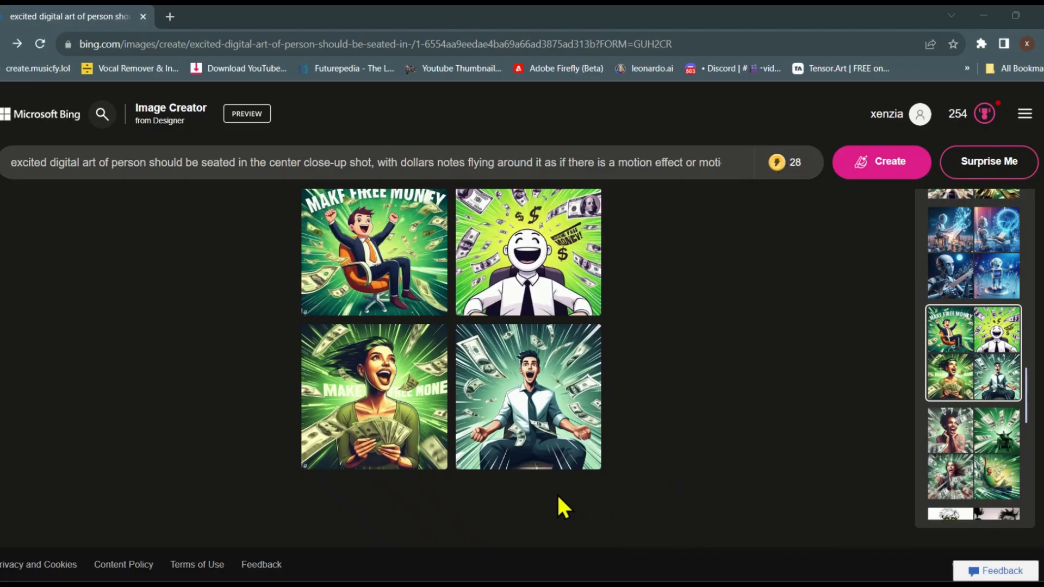
mouse_move(599, 513)
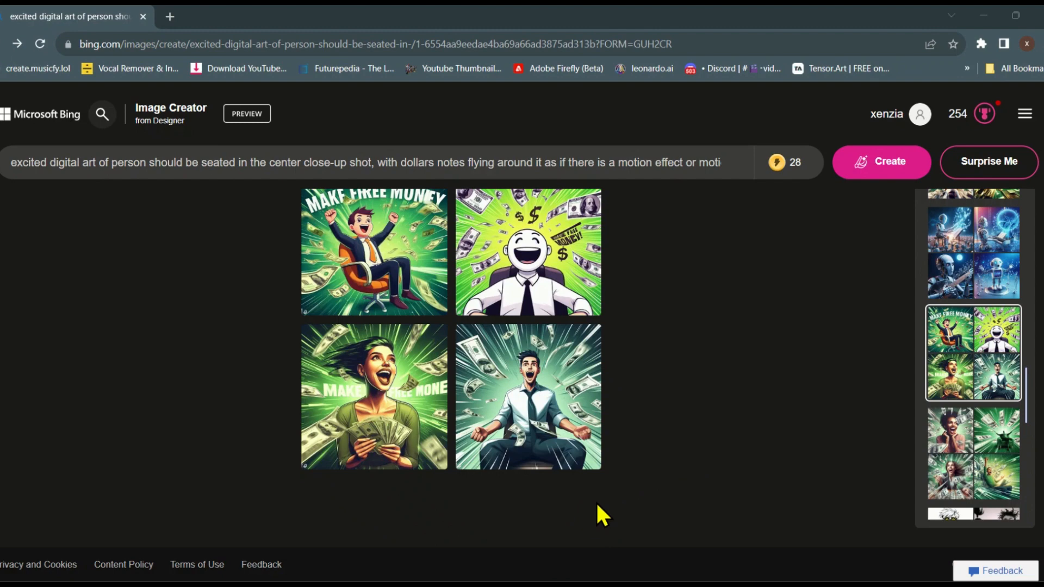
Enlarge the excited-woman-with-dollars result and download it.
click(374, 397)
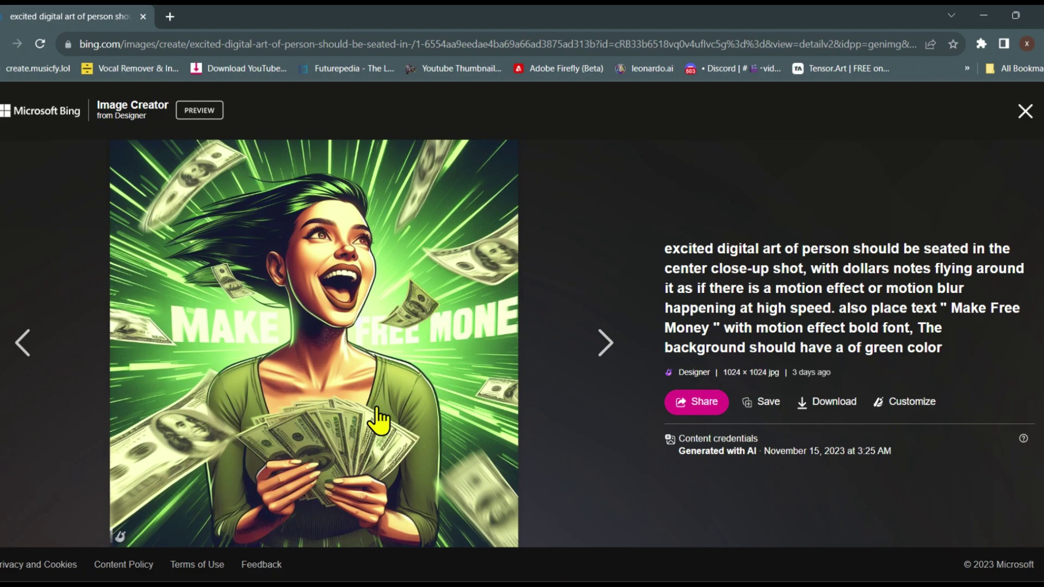
click(826, 401)
text(cl)
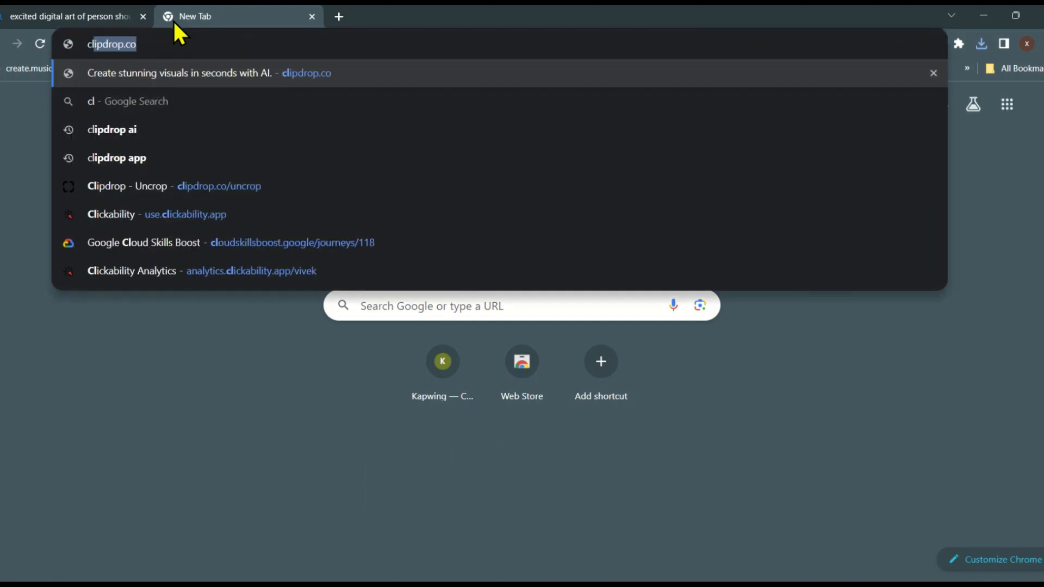
Upload the square woman image to Clipdrop's Uncrop tool.
click(173, 186)
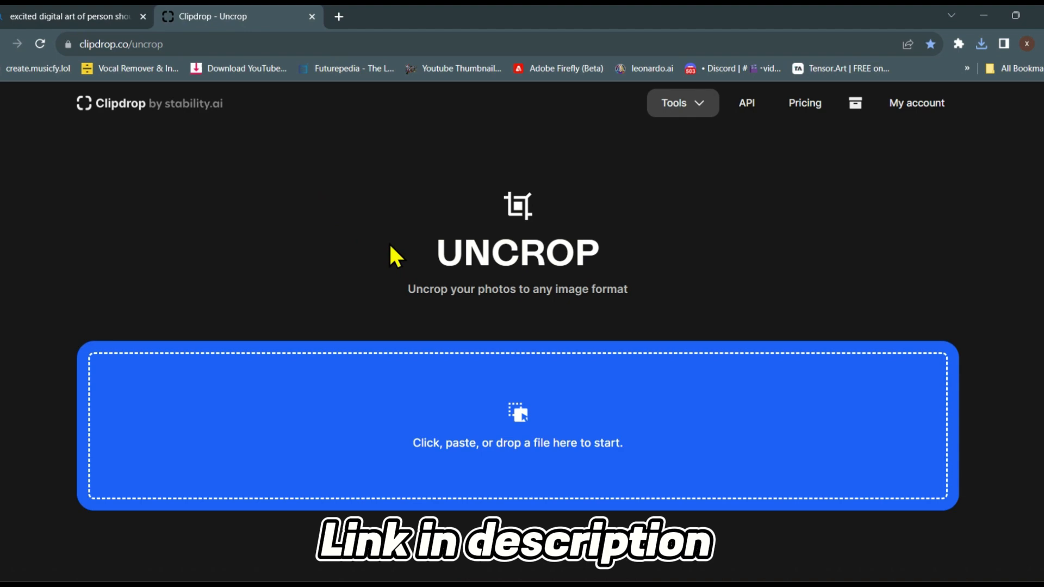
click(517, 426)
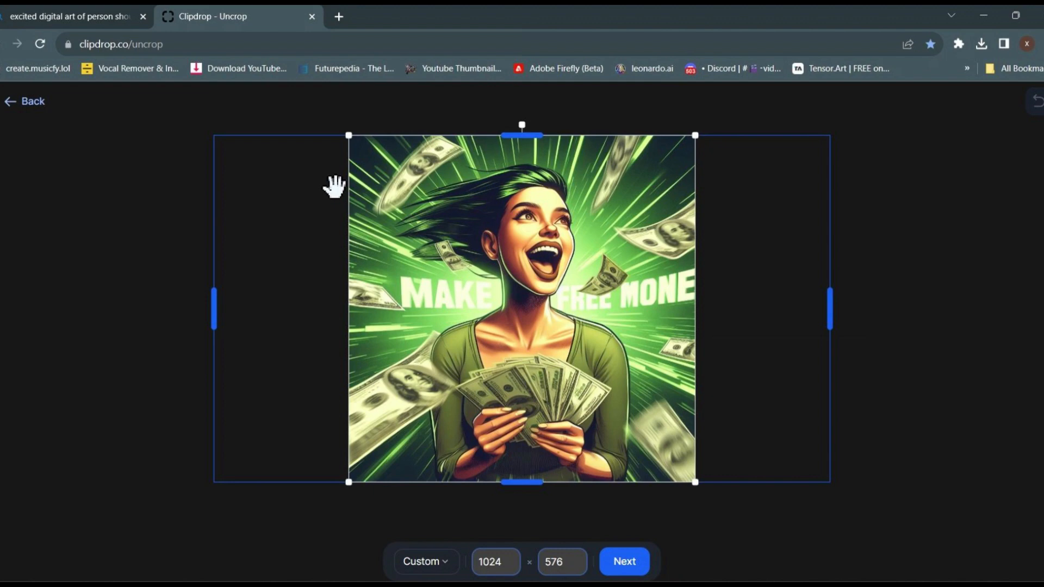
mouse_move(431, 481)
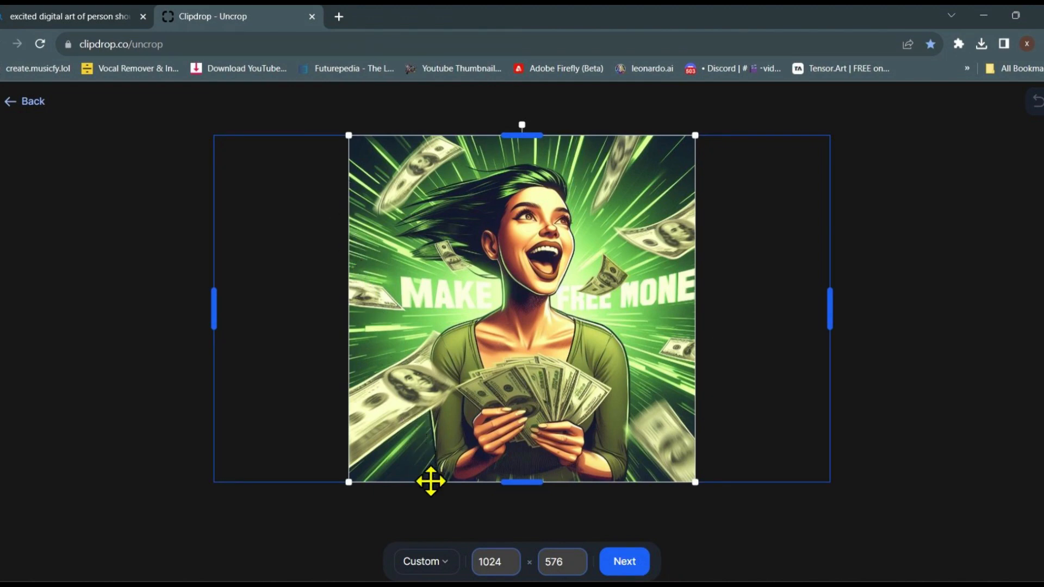
click(421, 561)
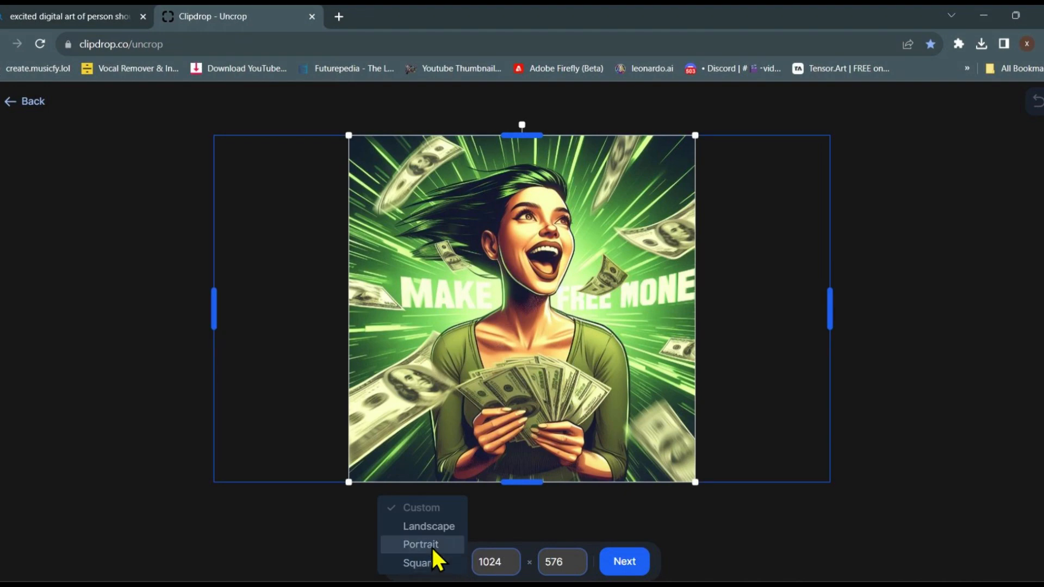
Generate a 1024×576 Landscape expansion and view one of the four variations.
click(428, 526)
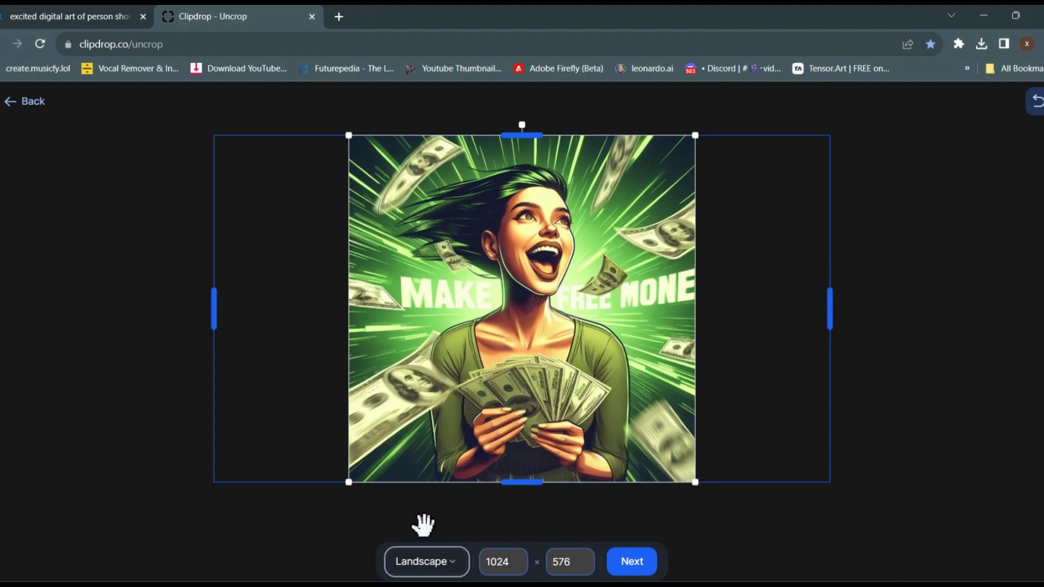
click(631, 561)
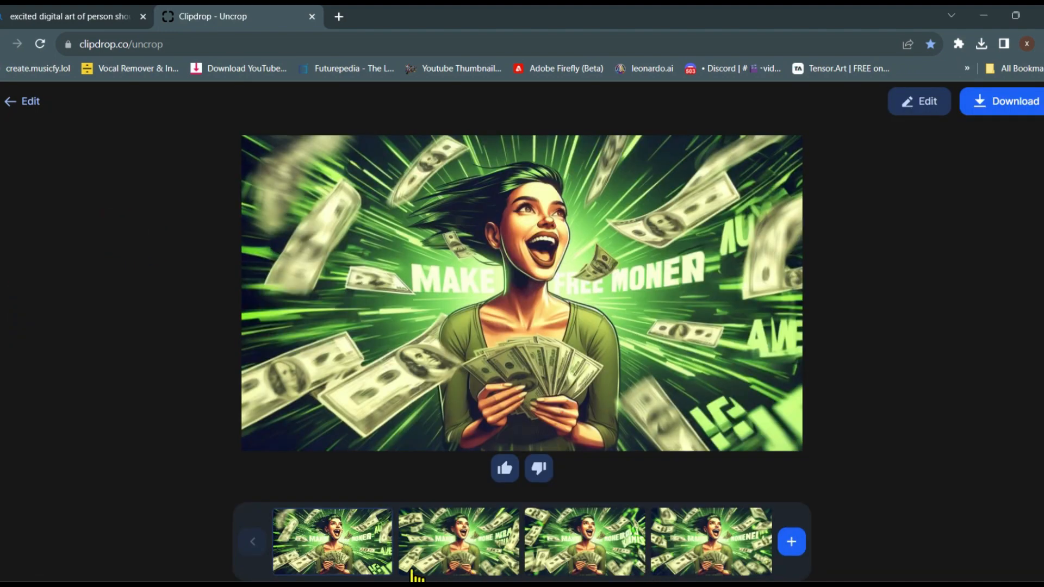
click(710, 541)
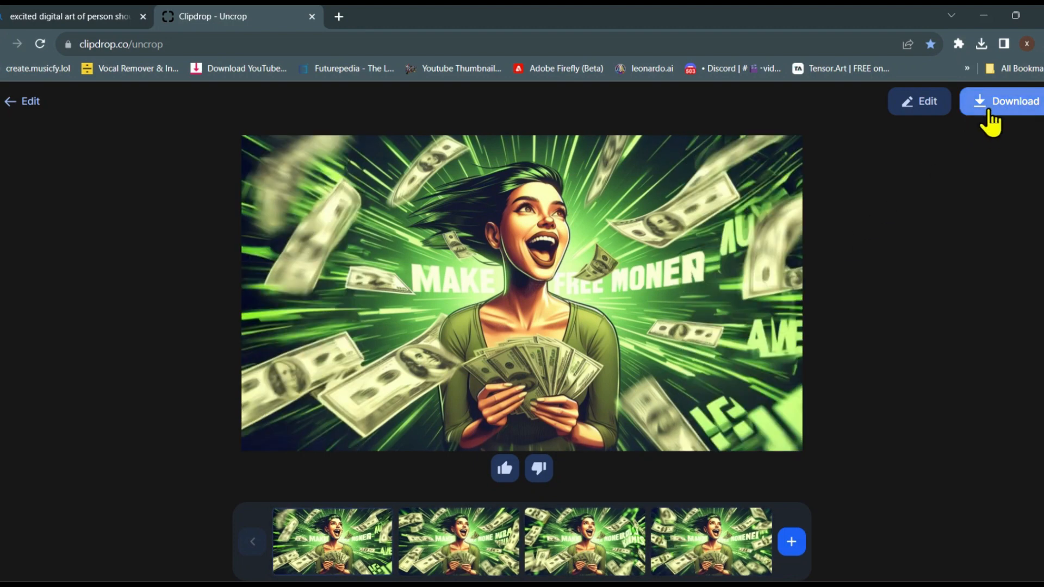
Download the landscape result and generate a 1024×339 banner expansion.
click(981, 44)
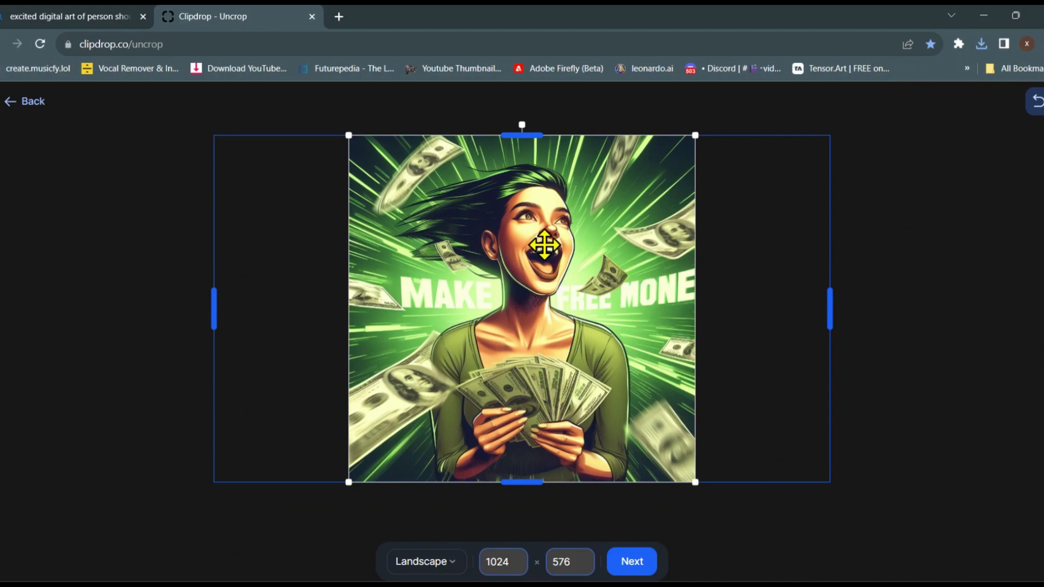
mouse_move(688, 138)
text(339)
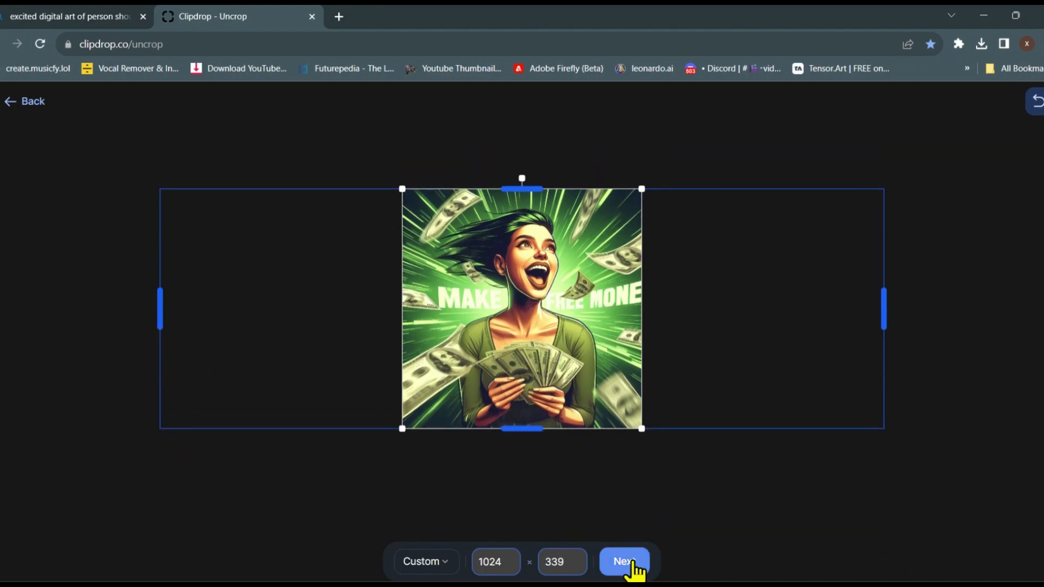
click(624, 561)
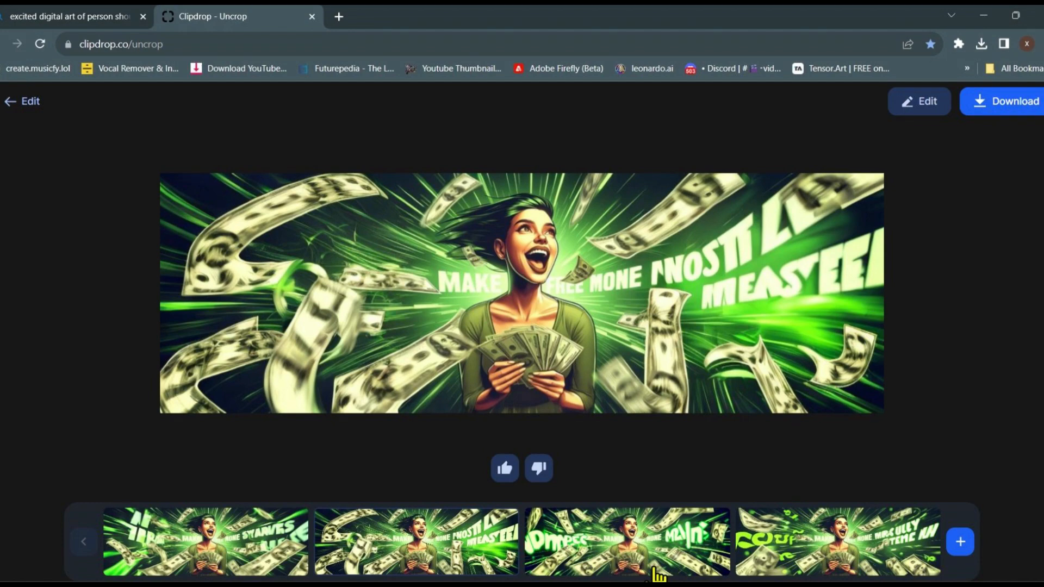
Add the uploaded woman image to the blank YouTube thumbnail canvas.
click(74, 15)
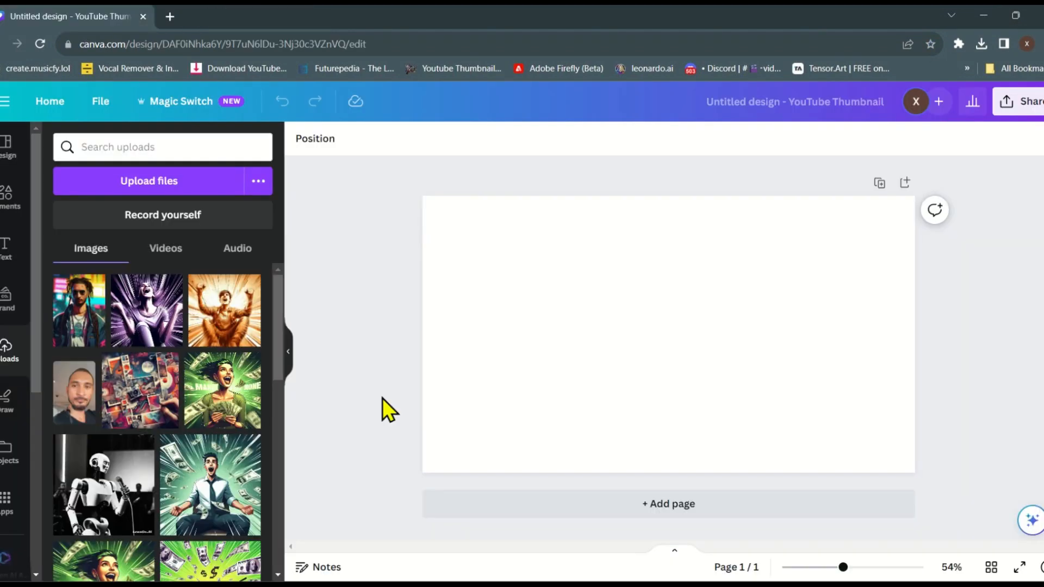
mouse_move(9, 366)
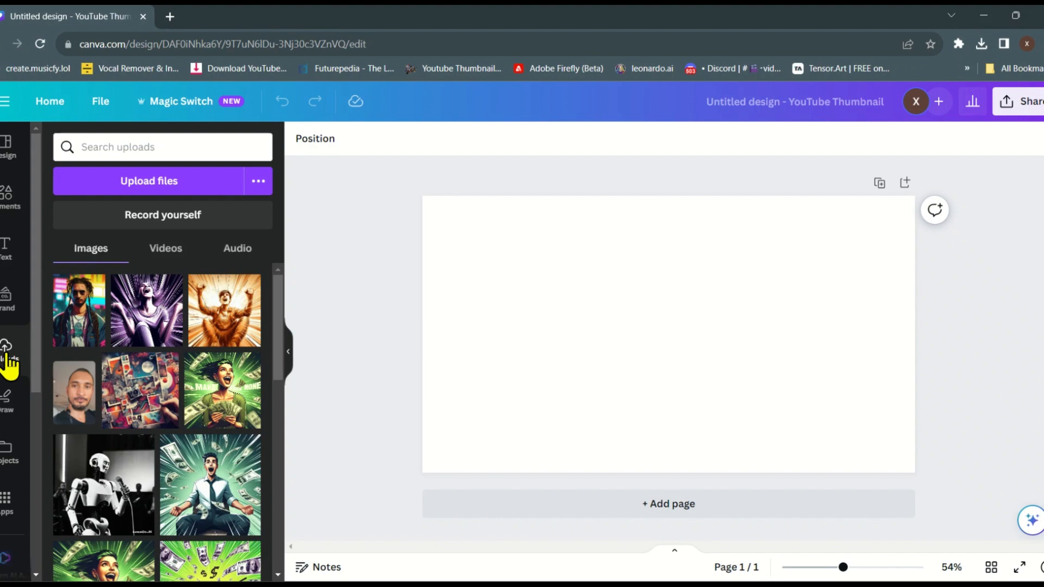
mouse_move(227, 394)
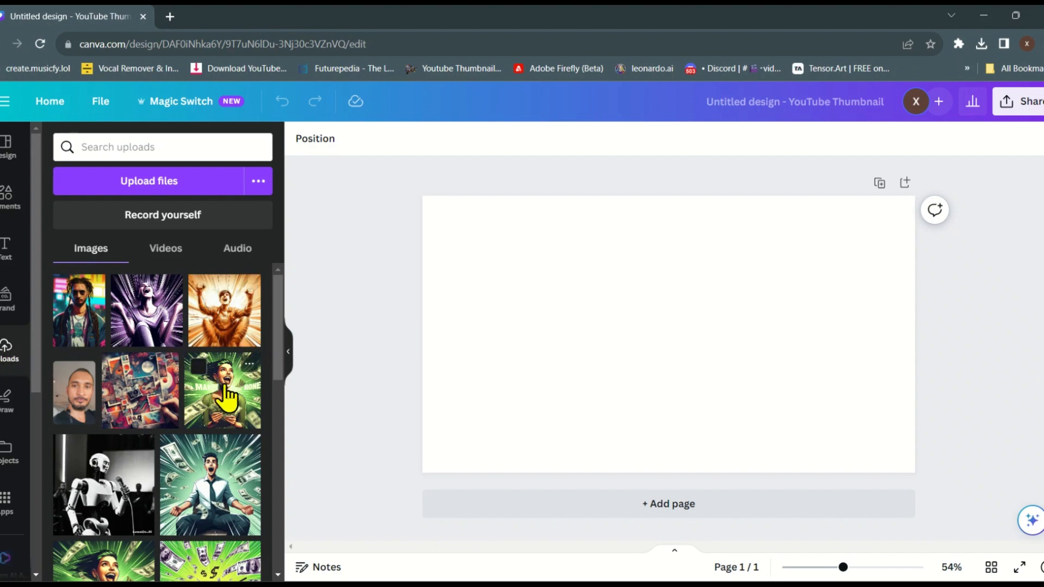
mouse_move(234, 403)
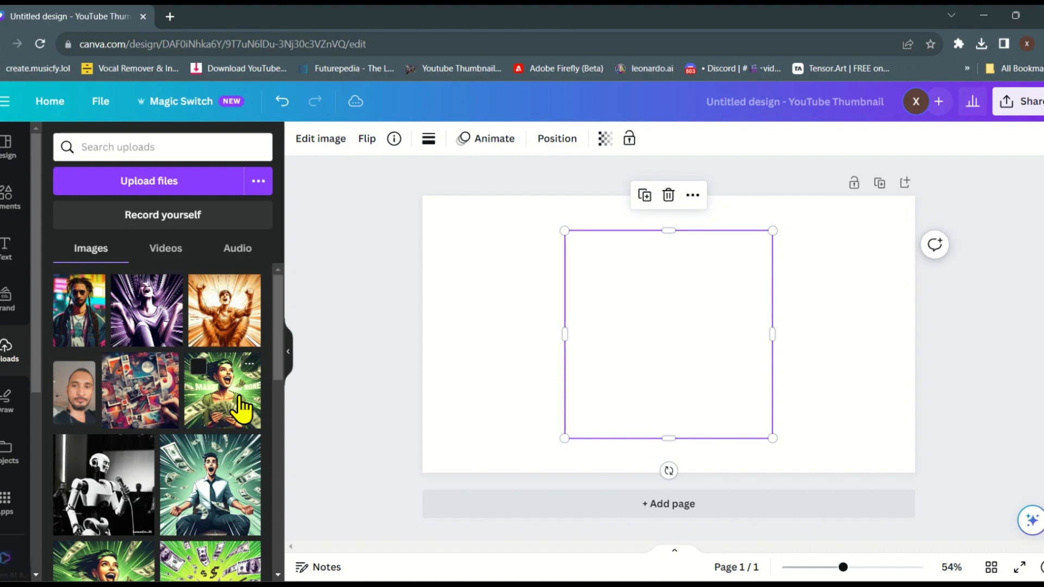
click(224, 391)
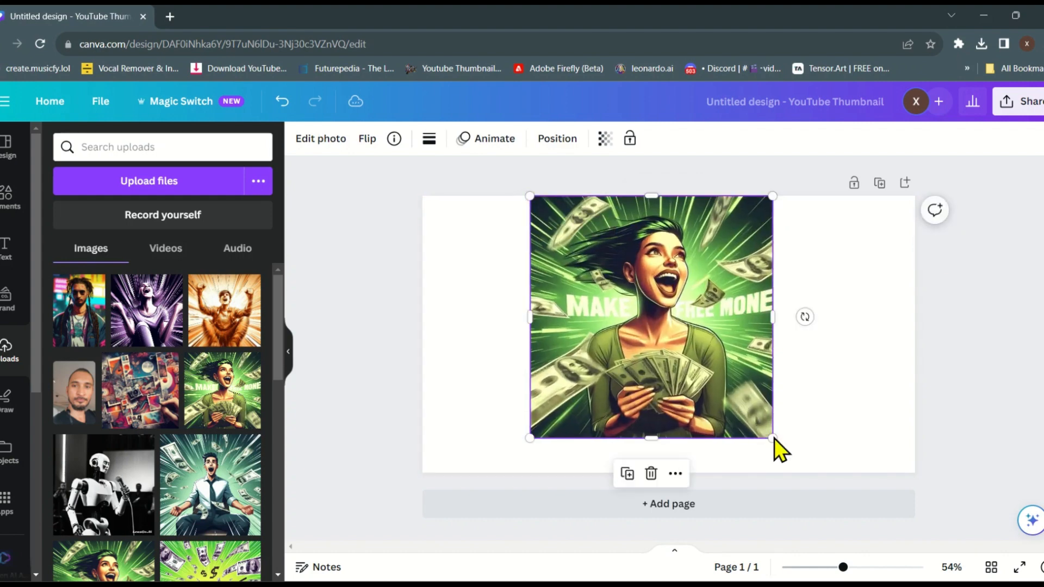
Run Magic Expand set to Whole Page on the square woman image.
click(321, 138)
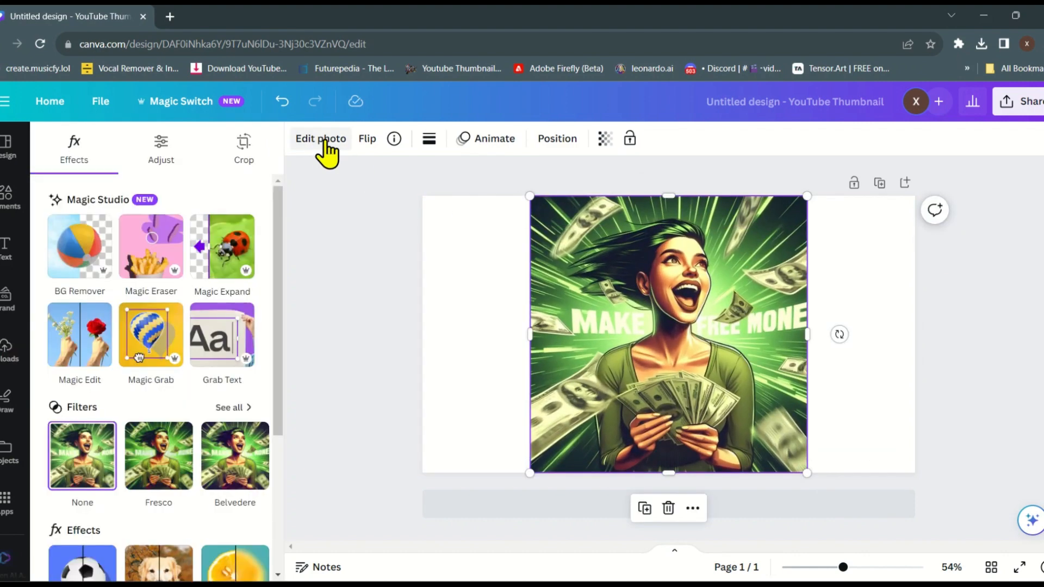
click(243, 145)
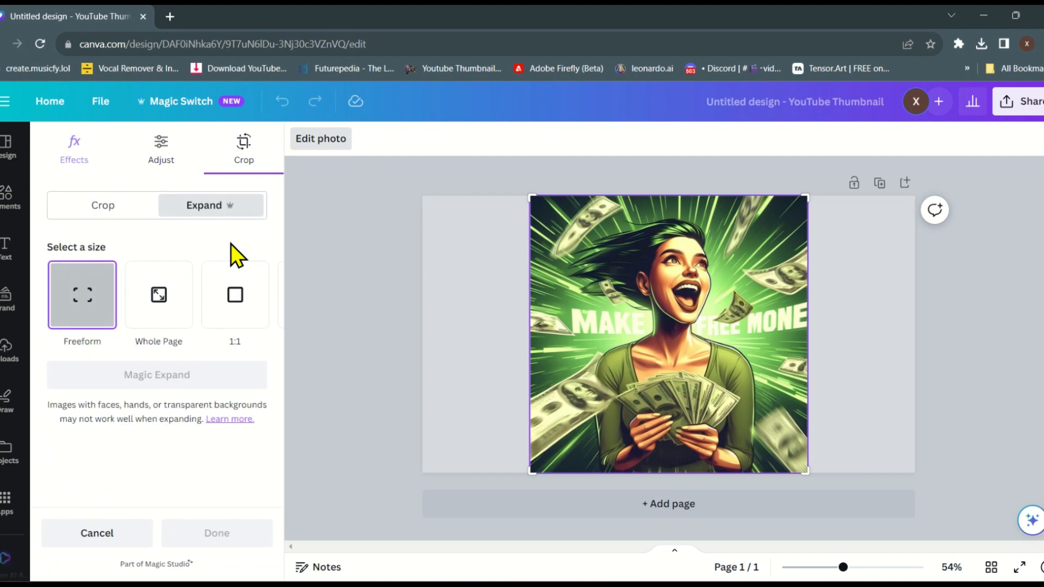
click(265, 295)
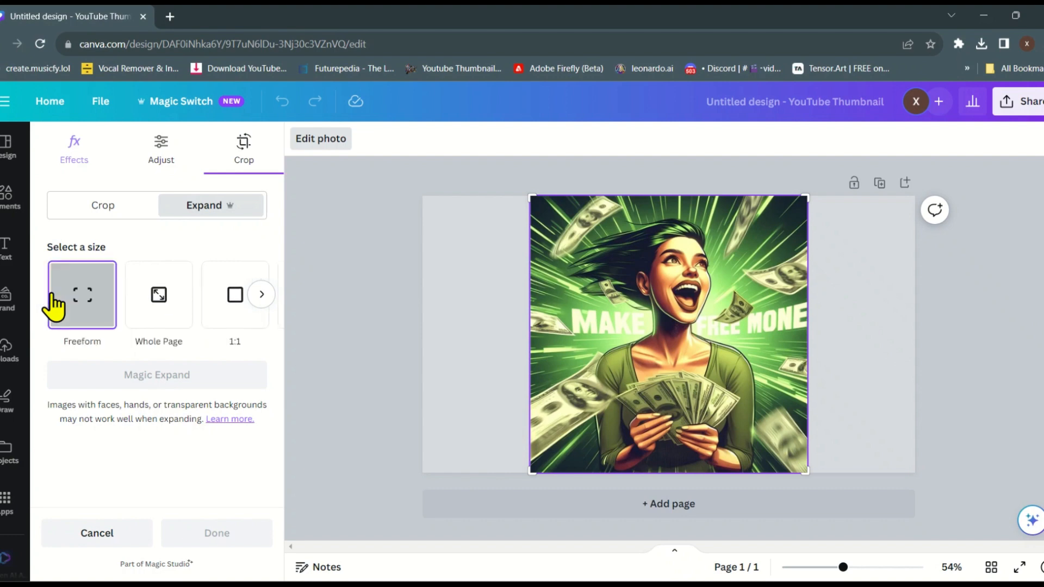
click(159, 294)
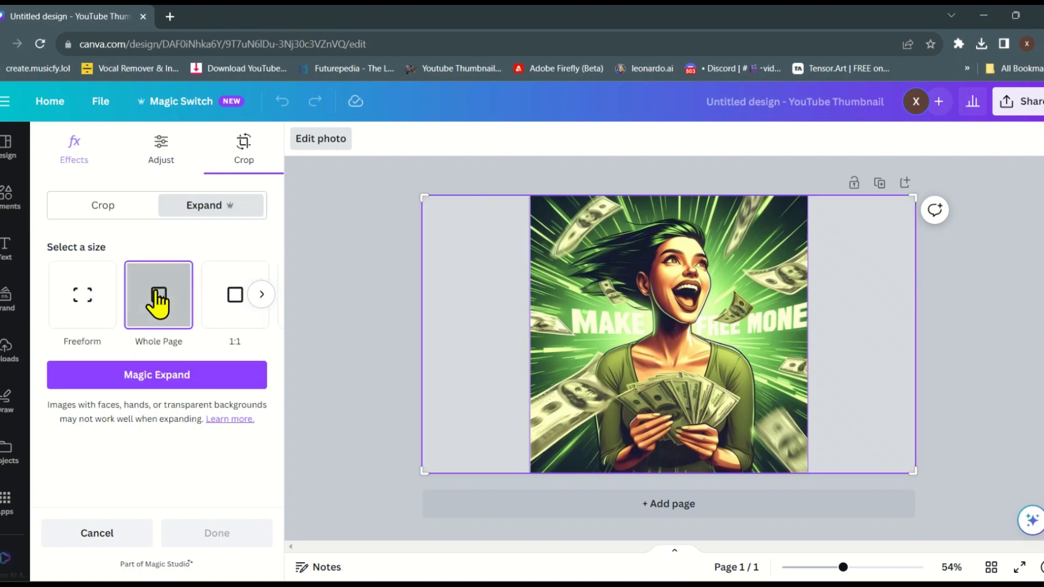
click(157, 375)
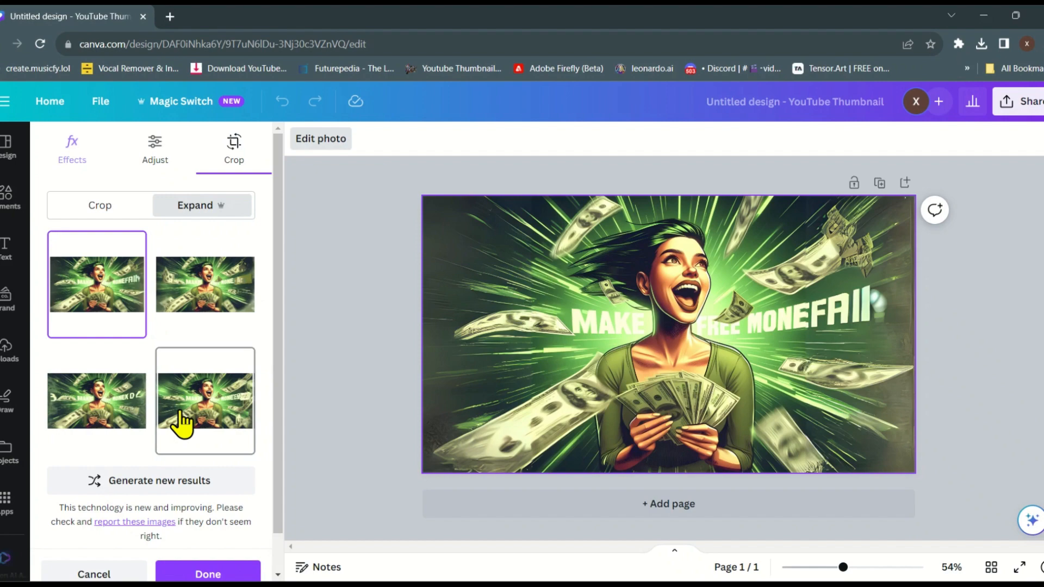
Compare the four expanded versions and apply the chosen one to the design.
click(96, 400)
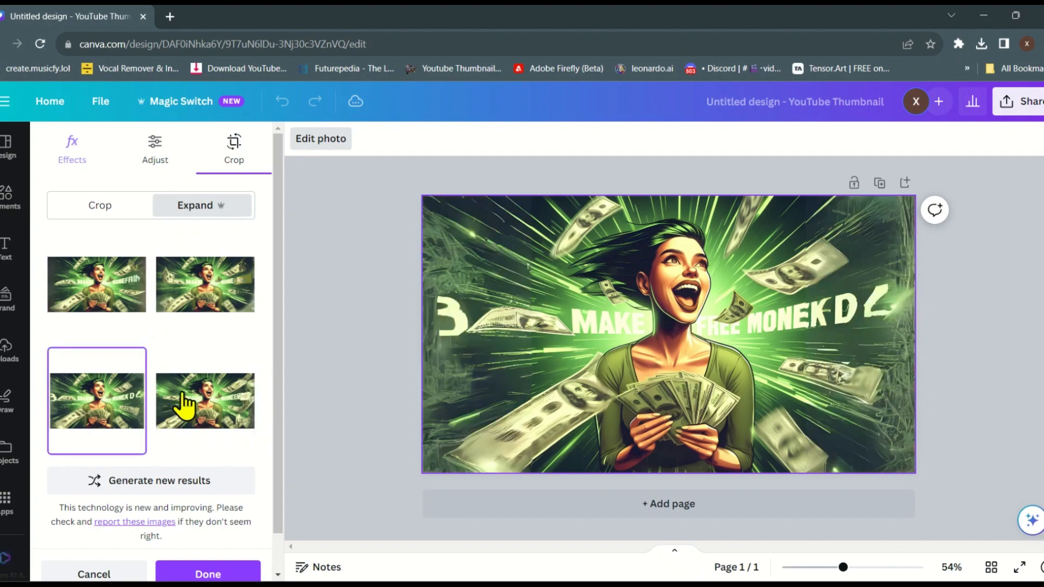
click(205, 284)
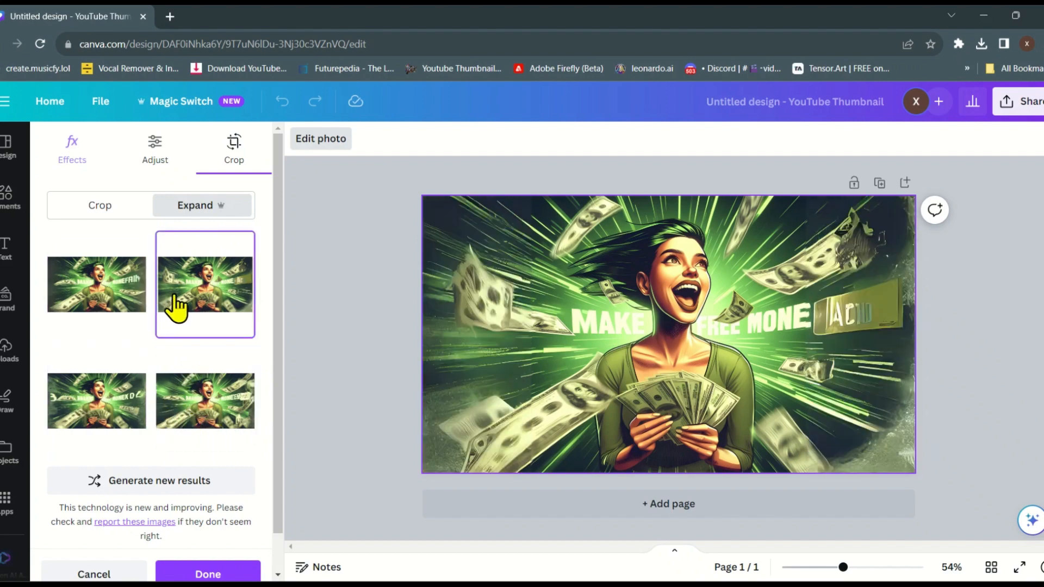
click(205, 401)
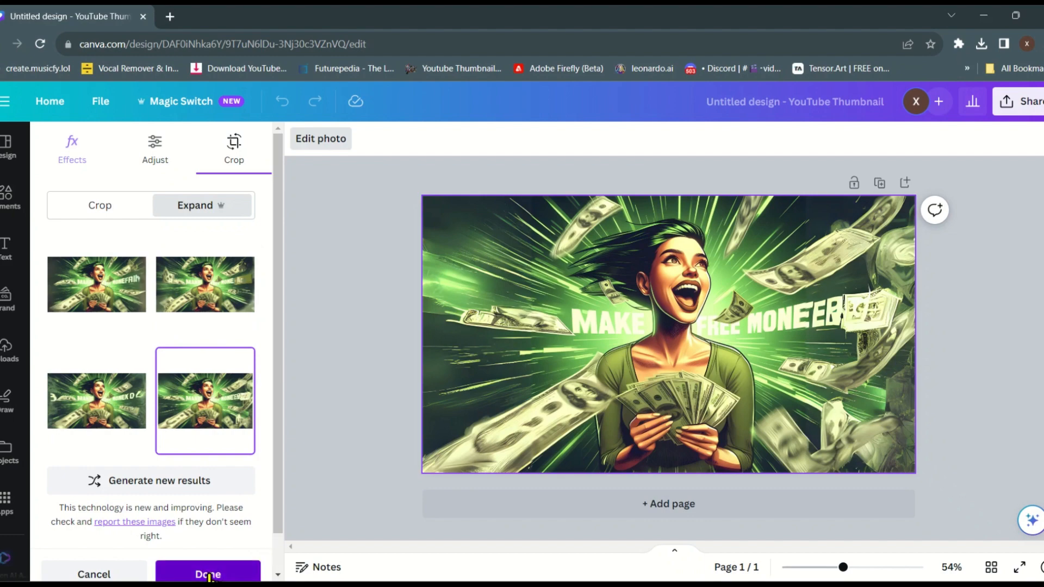
click(558, 68)
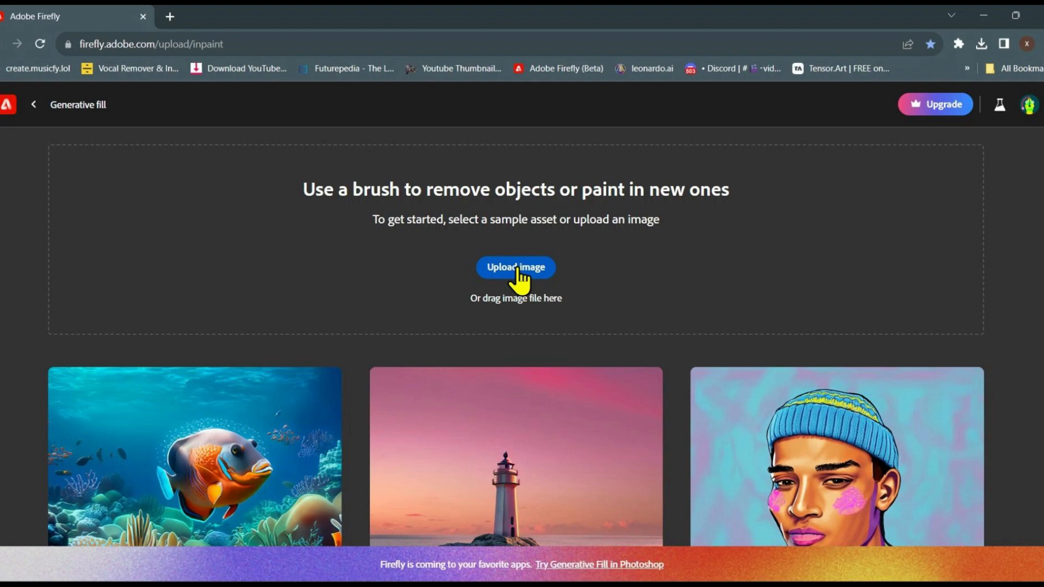
Upload the woman image to Generative Fill and remove her background.
click(516, 267)
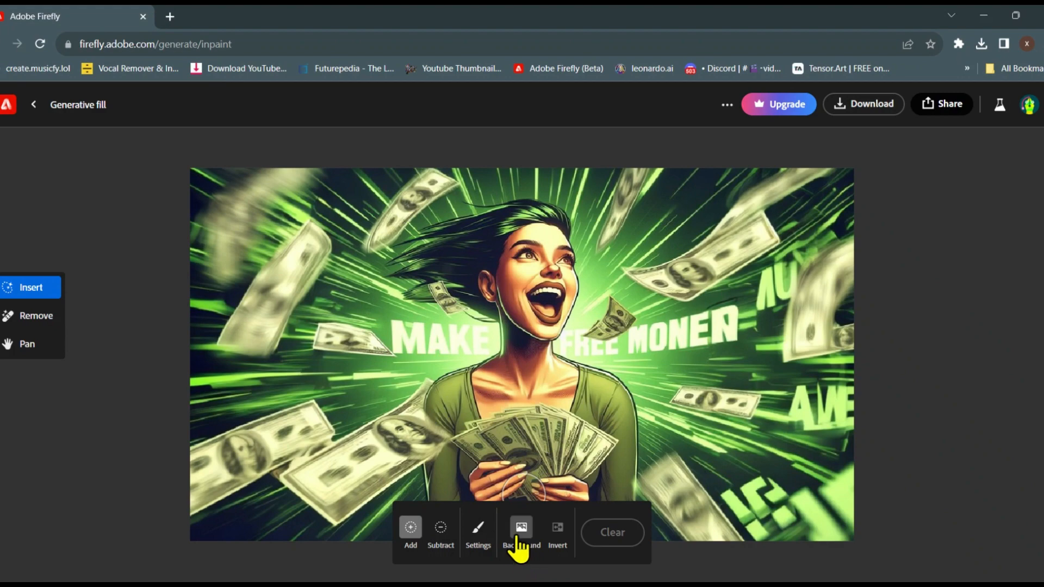
click(521, 533)
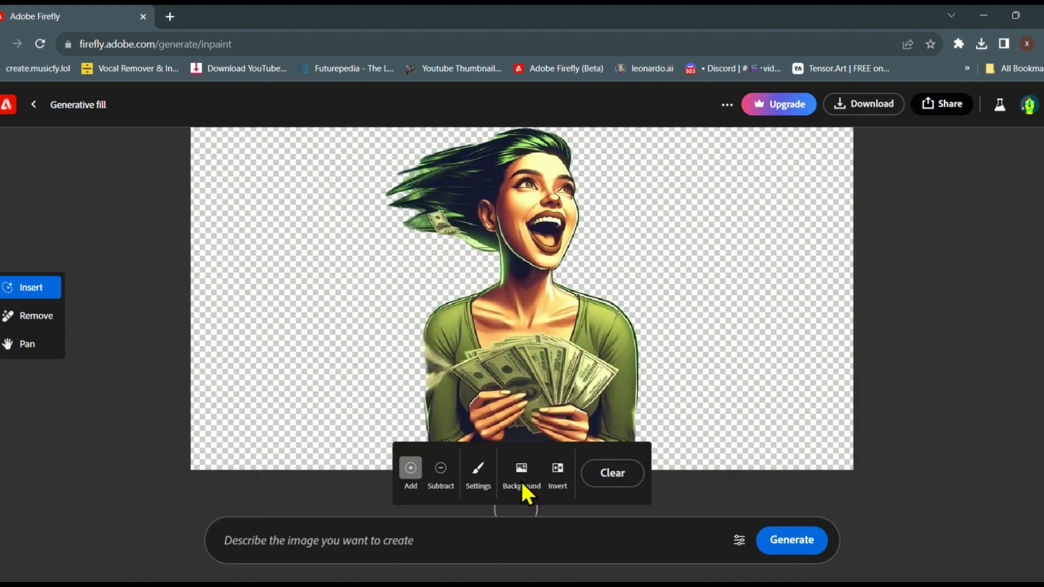
click(399, 540)
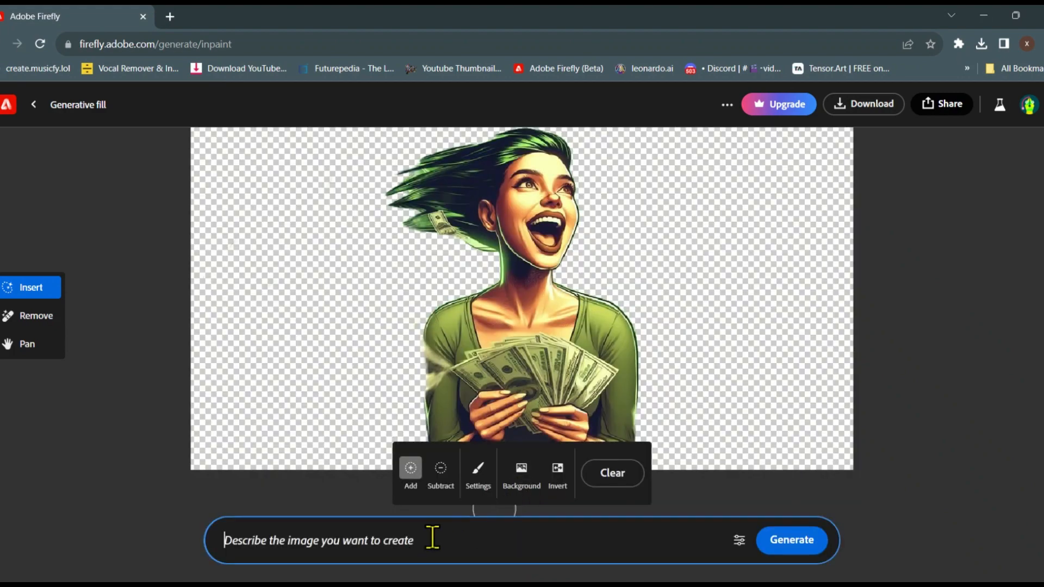
Generate a 'high speed motion effect and motion blur' background and browse the variations.
text(hih)
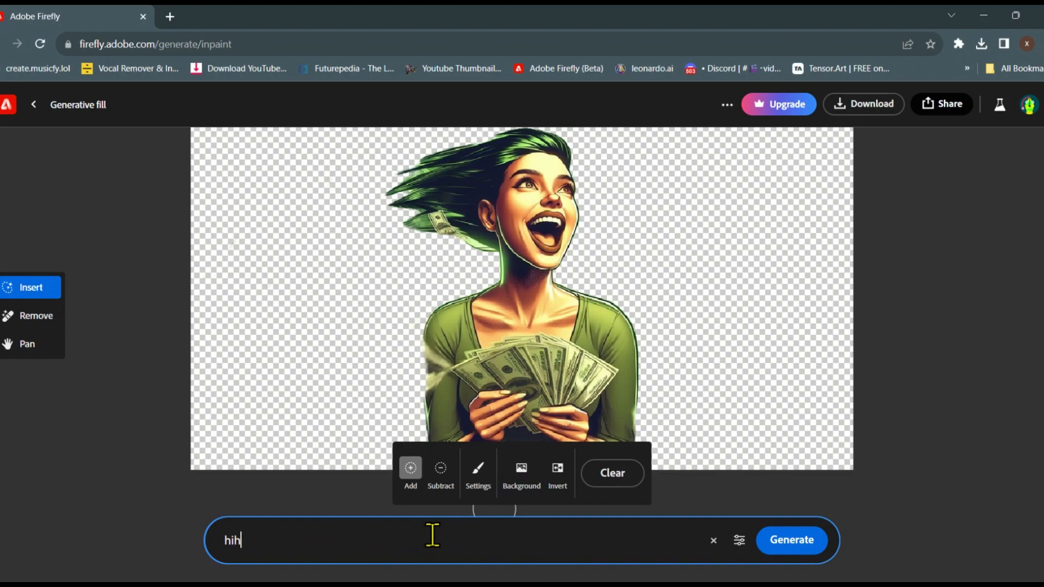
text(high speed)
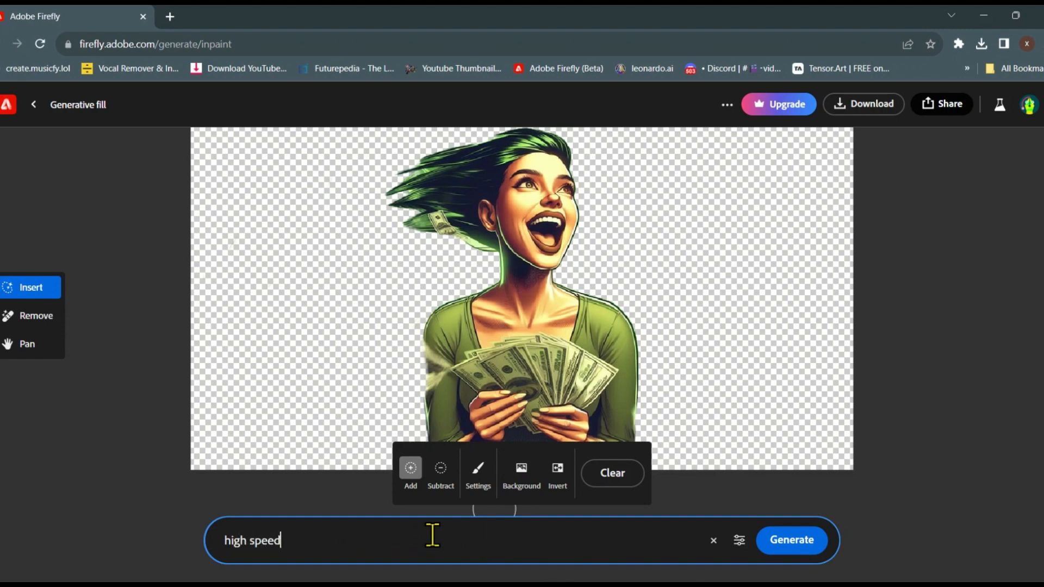
text(motion)
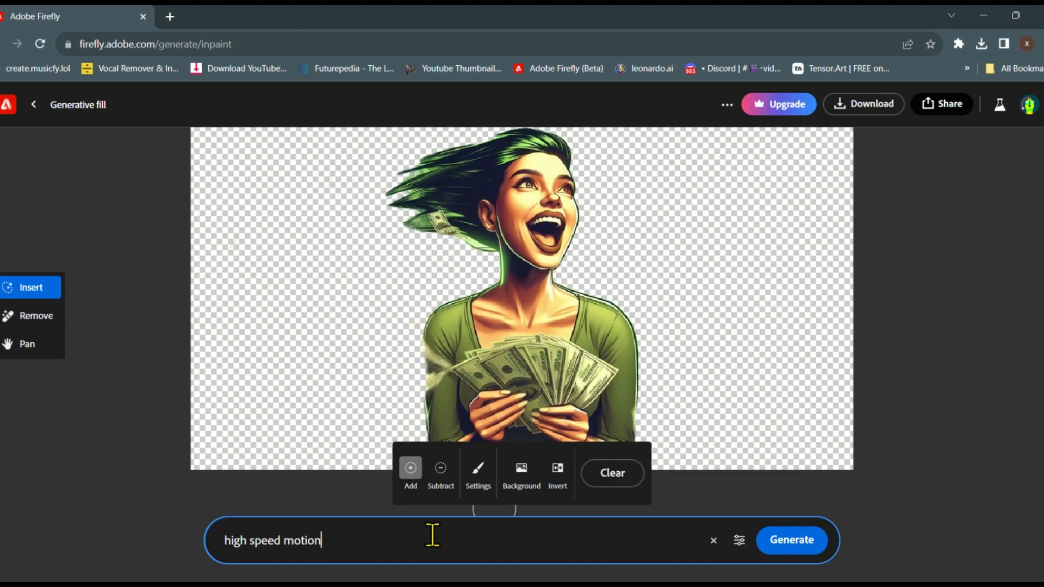
text(effect a)
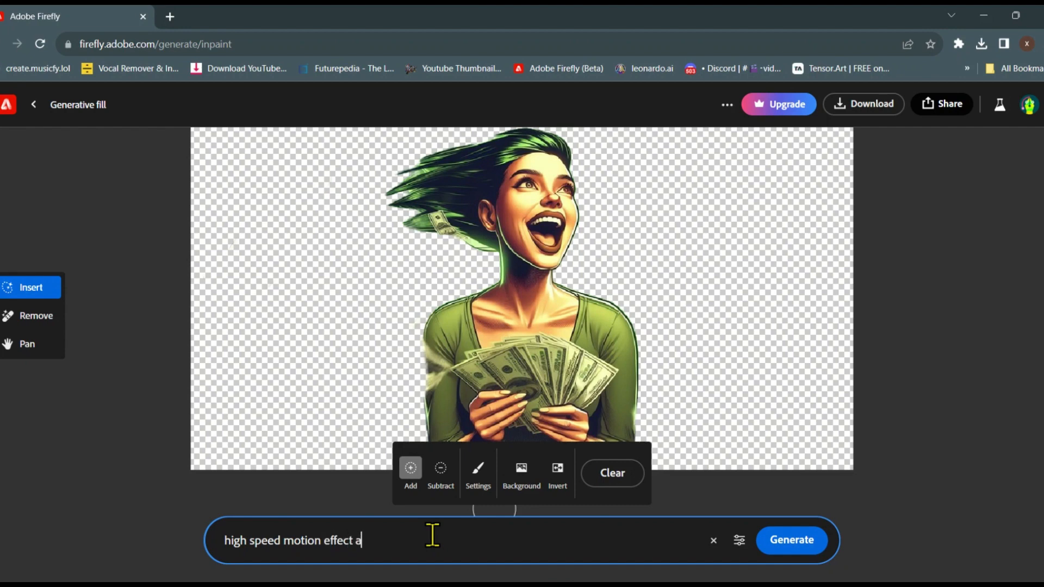
text(nd moti)
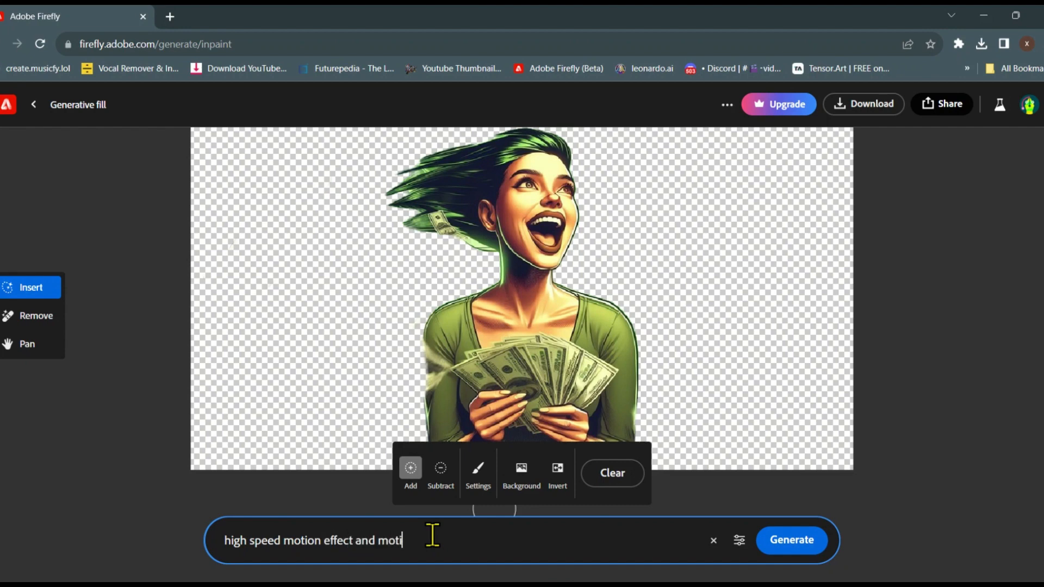
text(on blur)
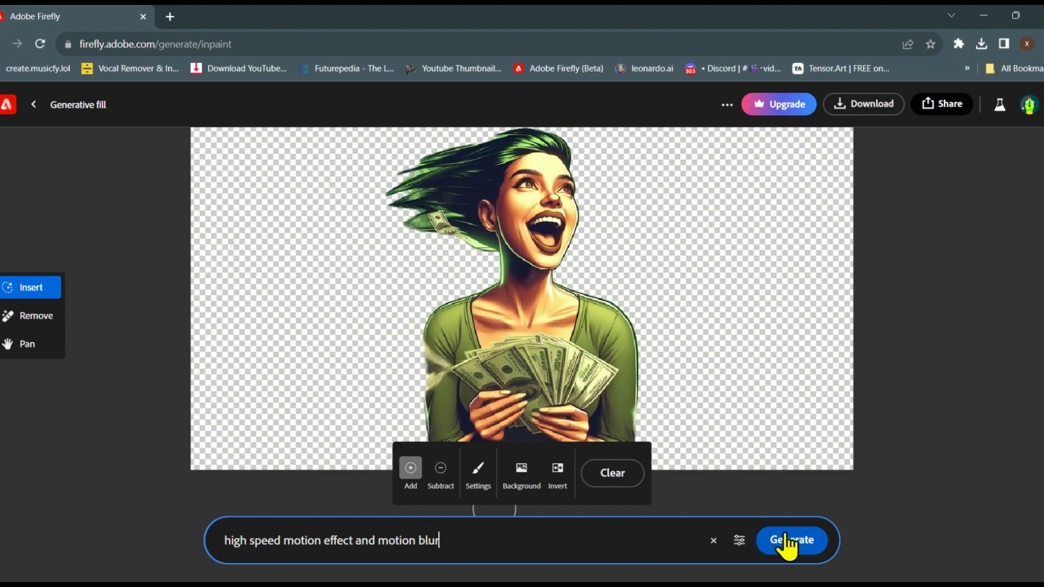
click(791, 540)
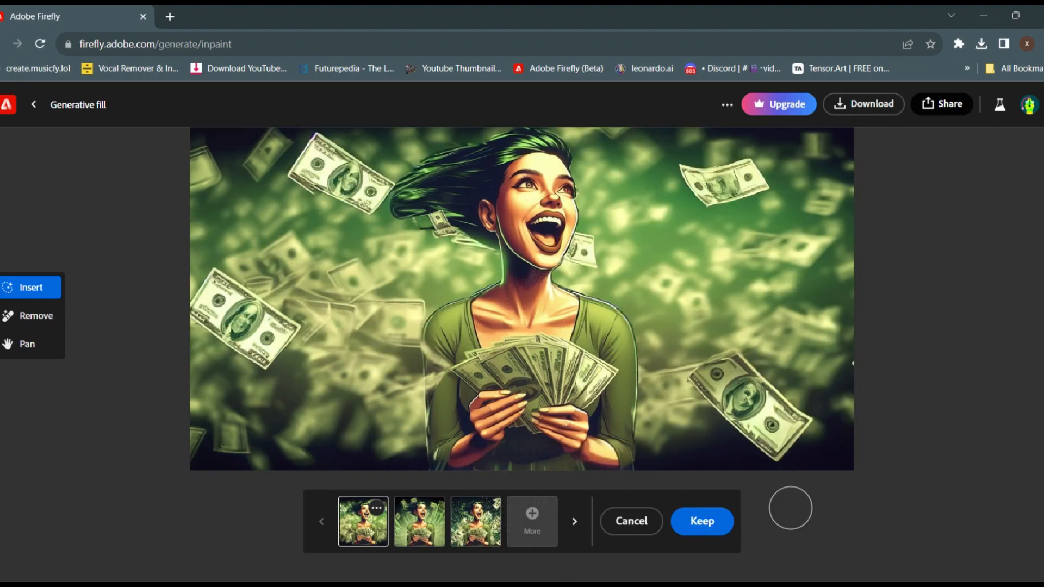
click(475, 521)
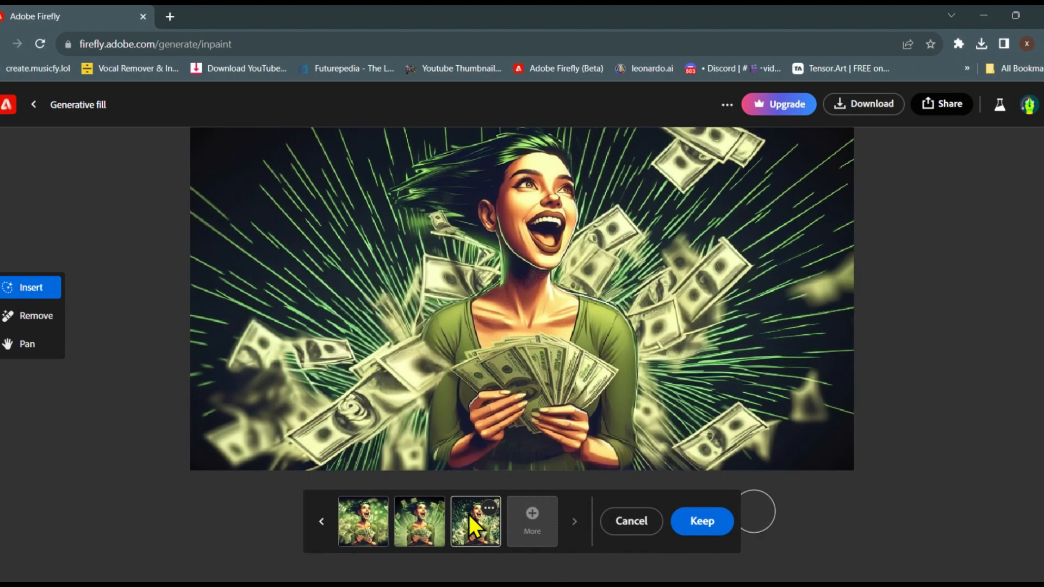
View other banner variants in the Uncrop results strip.
click(419, 522)
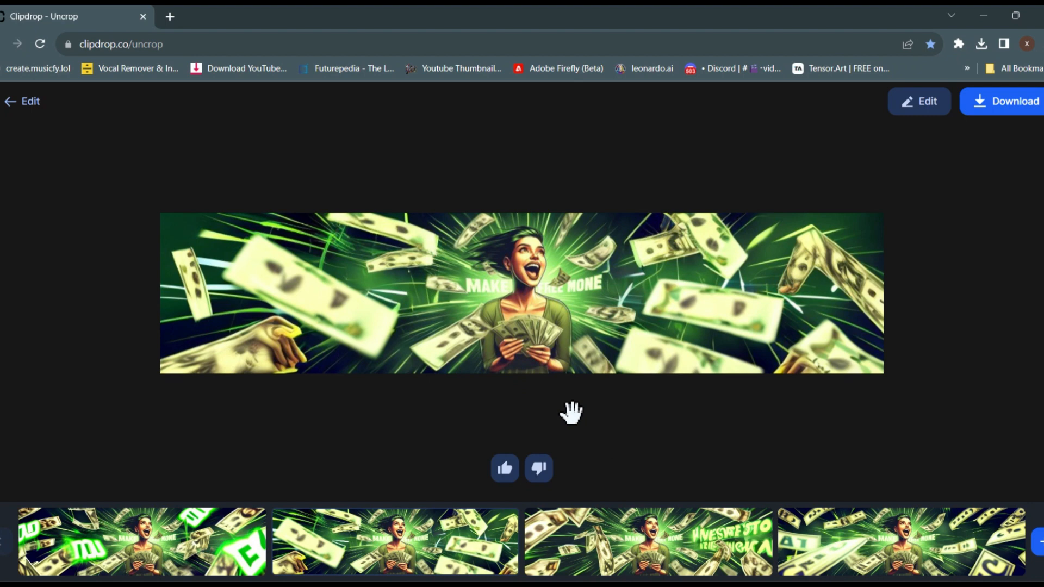
click(648, 542)
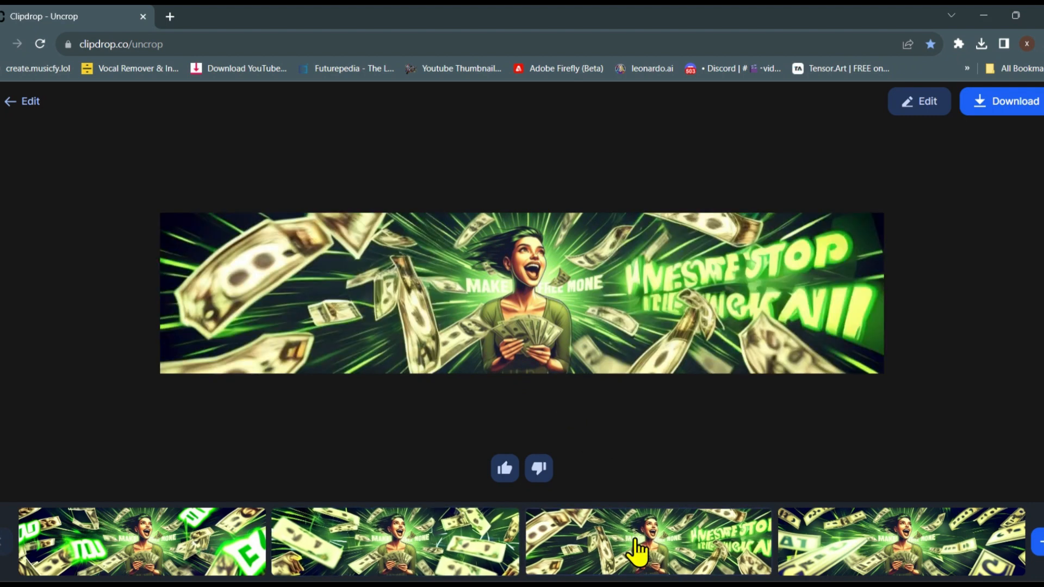